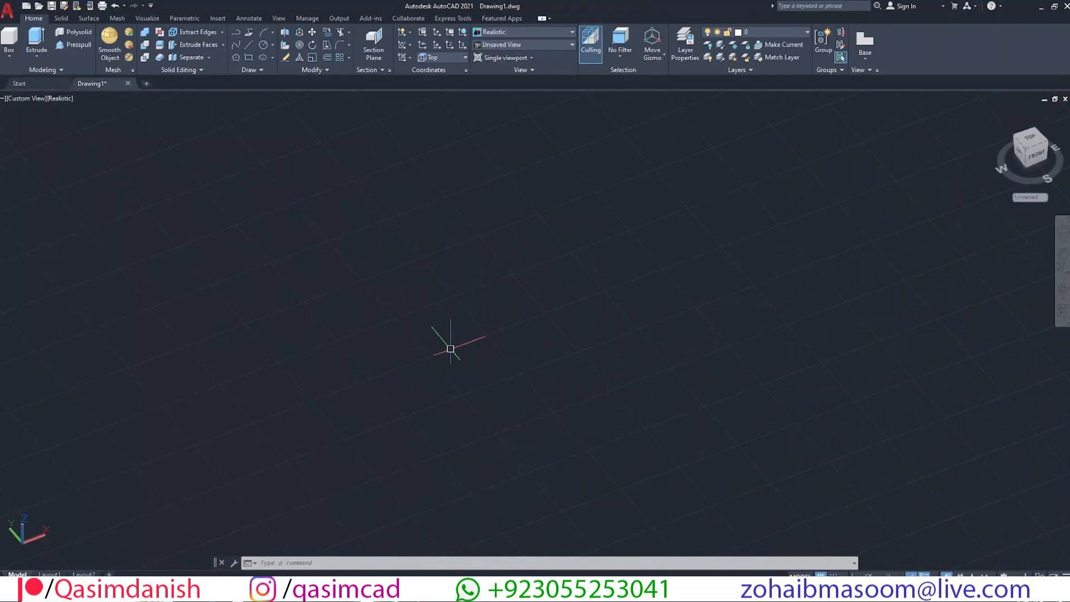
mouse_move(587, 233)
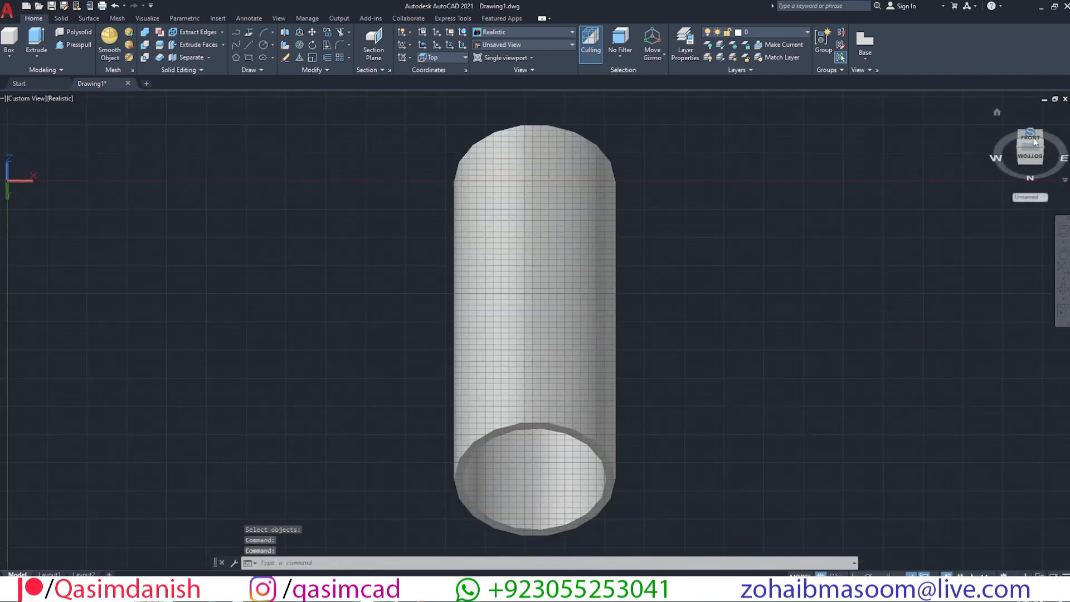
View the tube from the ViewCube's FRONT face, then start a polyline with PL
click(1030, 140)
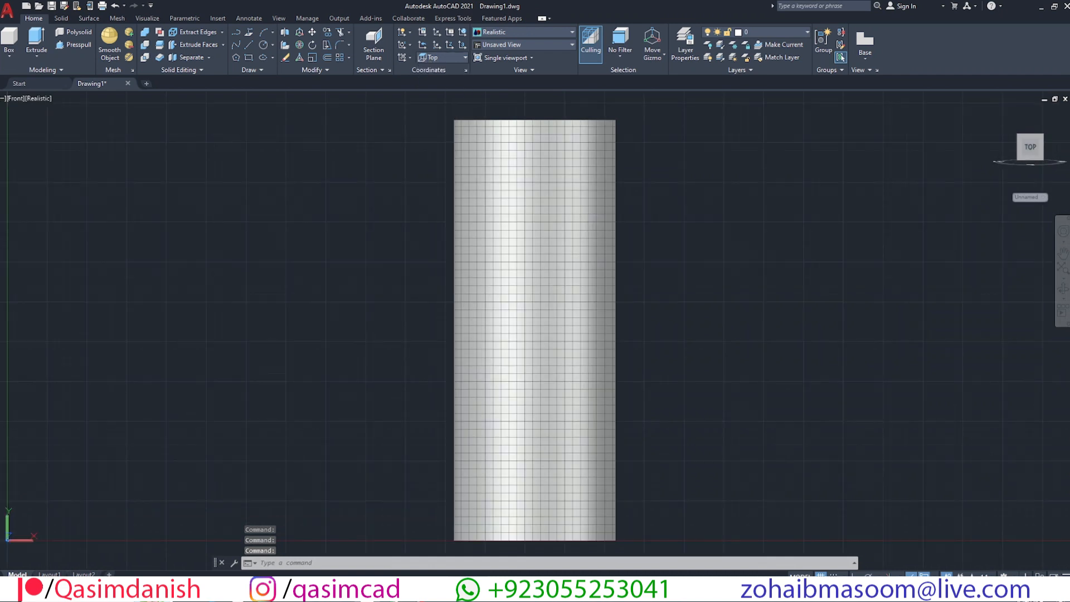
text(PL)
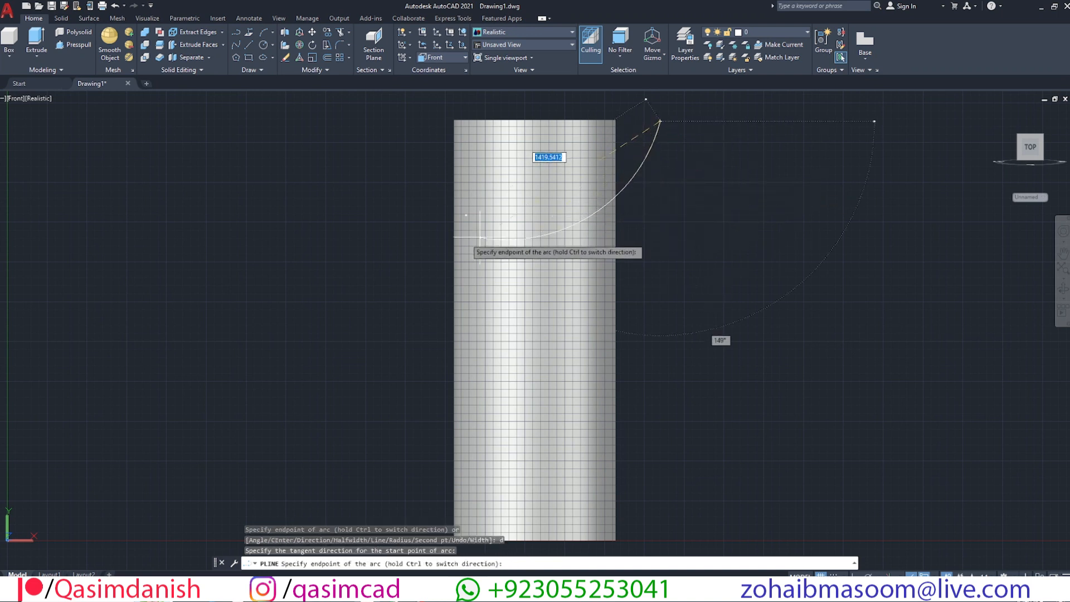
mouse_move(369, 355)
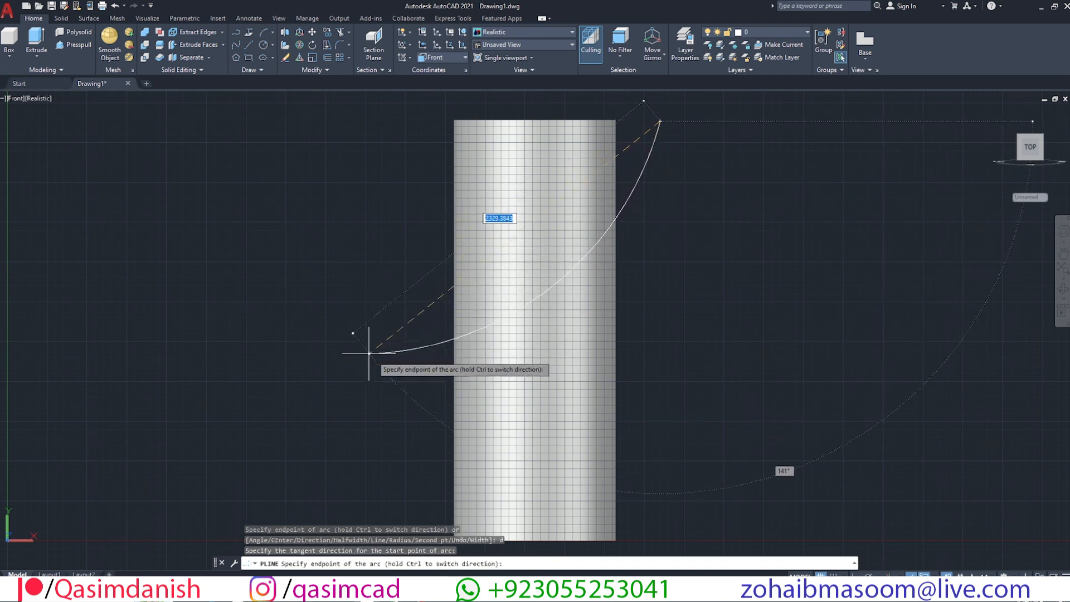